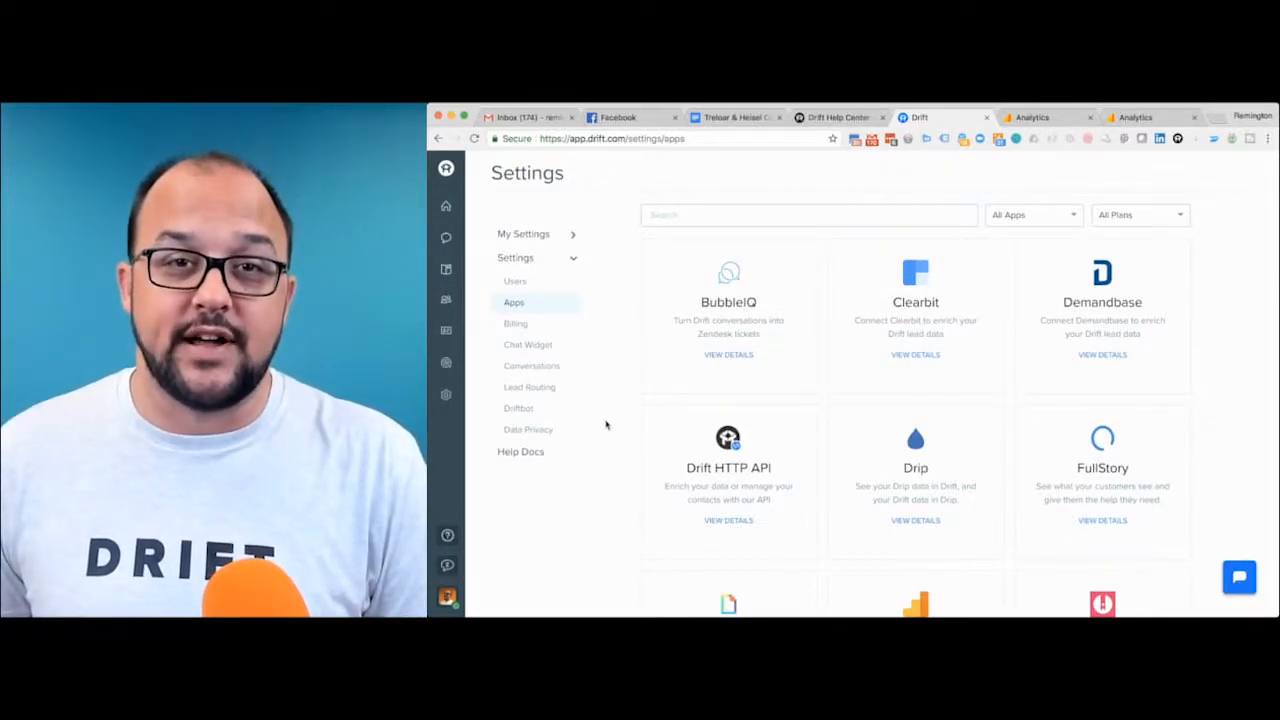
{"action": "mouse_move", "coordinate": [446, 394]}
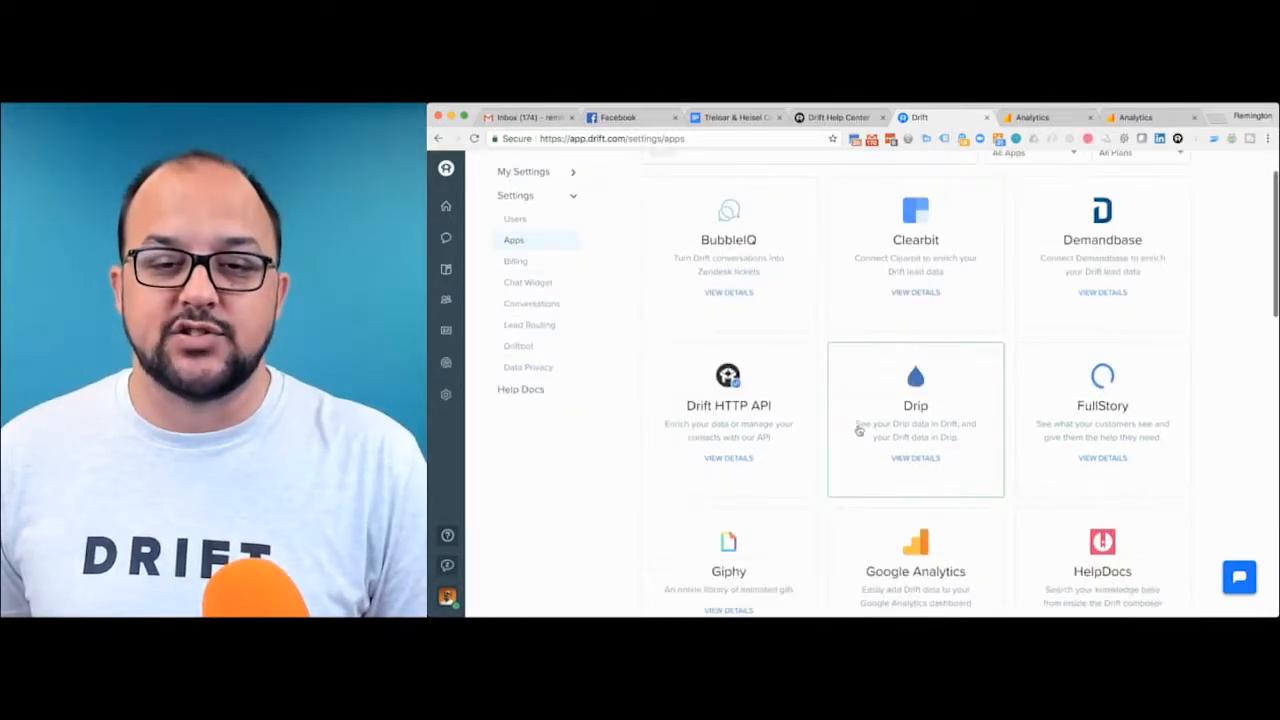
- Scroll the Drift Apps settings list down to the Google Analytics card
{"action": "scroll", "scroll_direction": "down", "scroll_amount": 3}
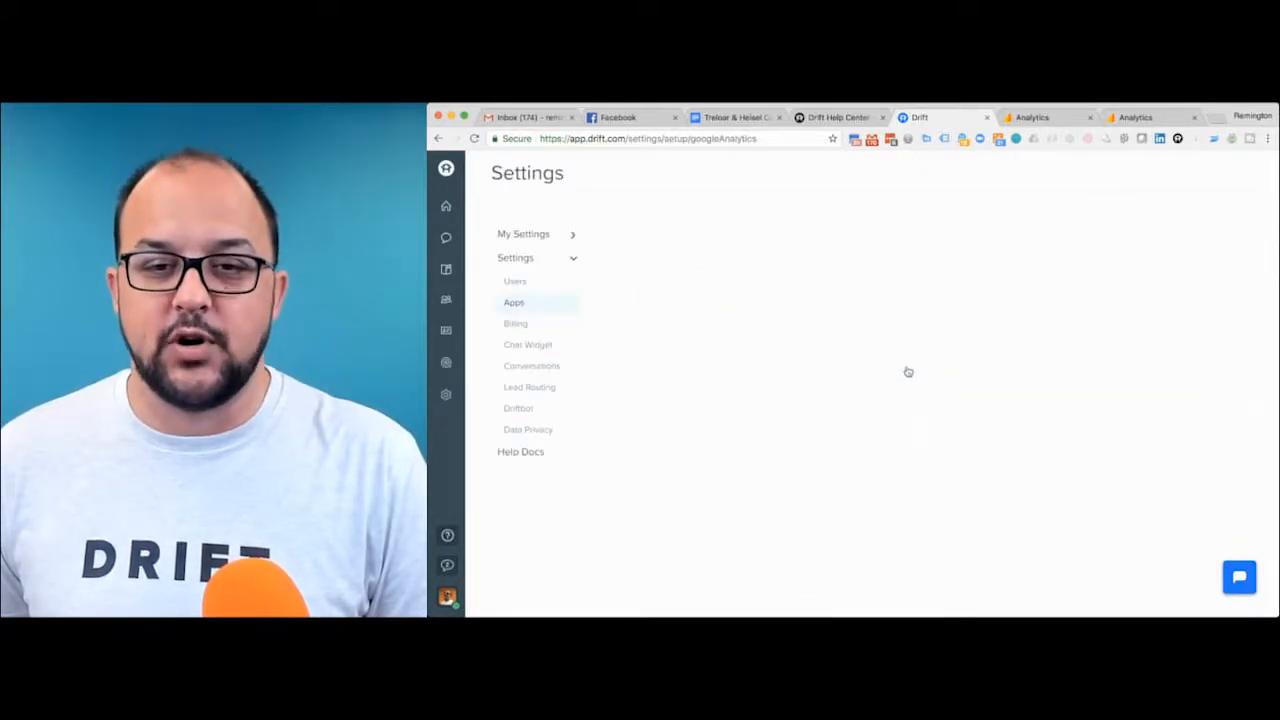
- Connect Google Analytics in Drift and review the Advanced Options Pixel Tracking Name/ID field
{"action": "left_click", "coordinate": [514, 302]}
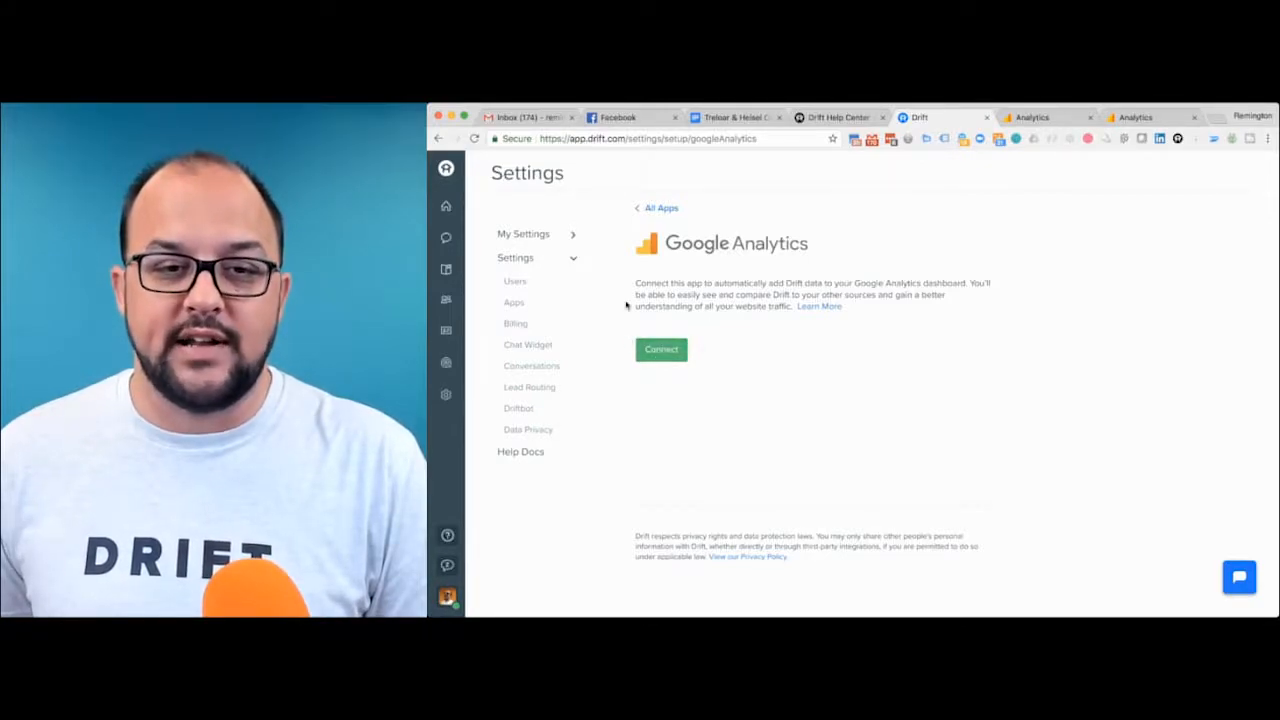
{"action": "left_click", "coordinate": [661, 349]}
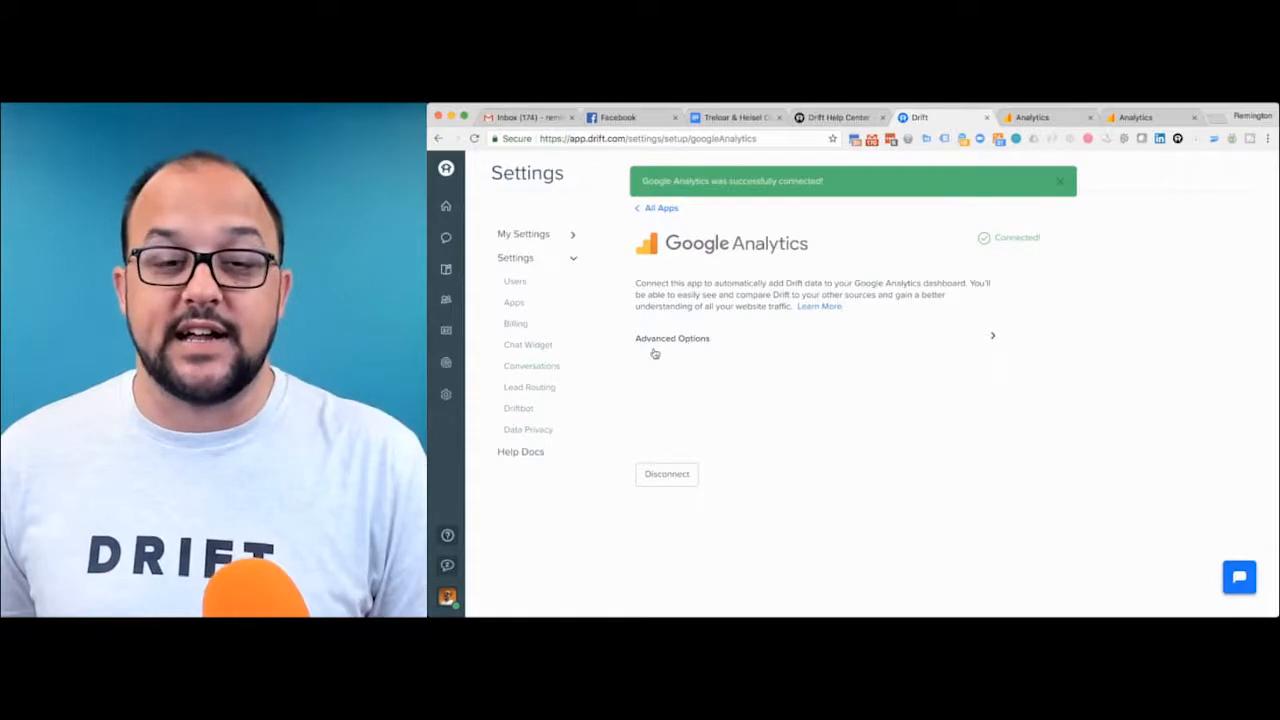
{"action": "left_click", "coordinate": [672, 338]}
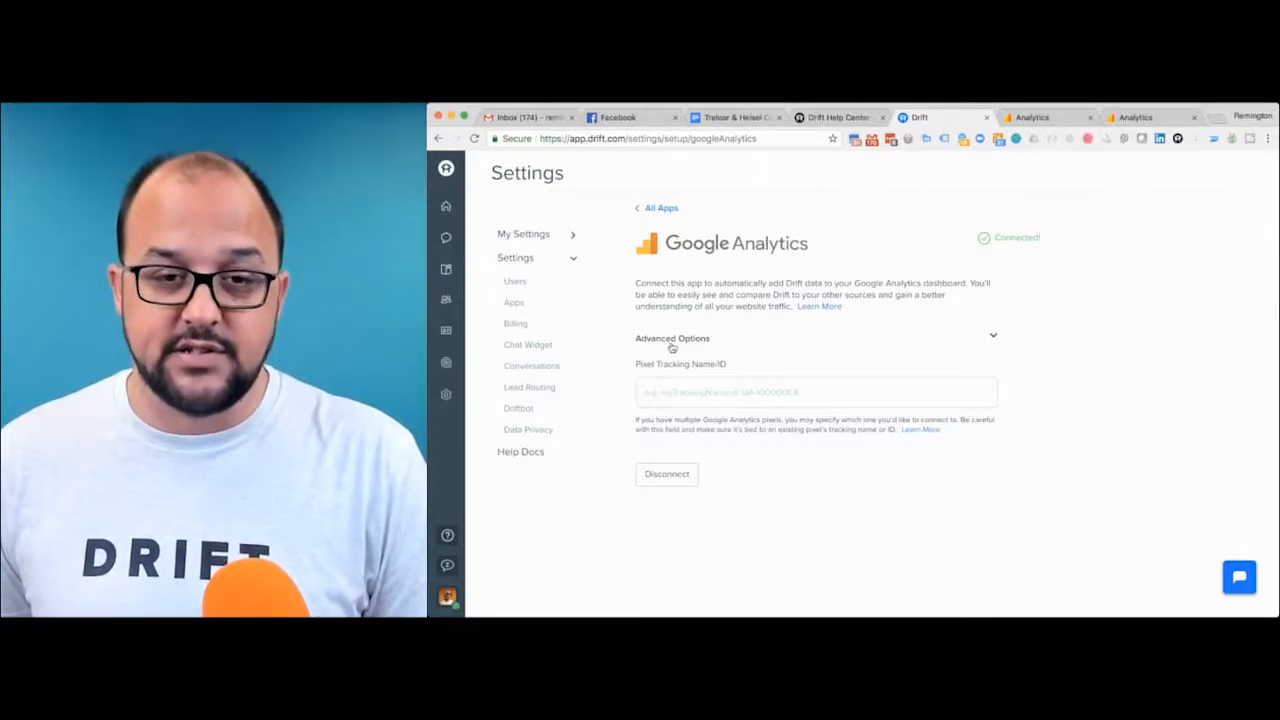
{"action": "left_click", "coordinate": [672, 338]}
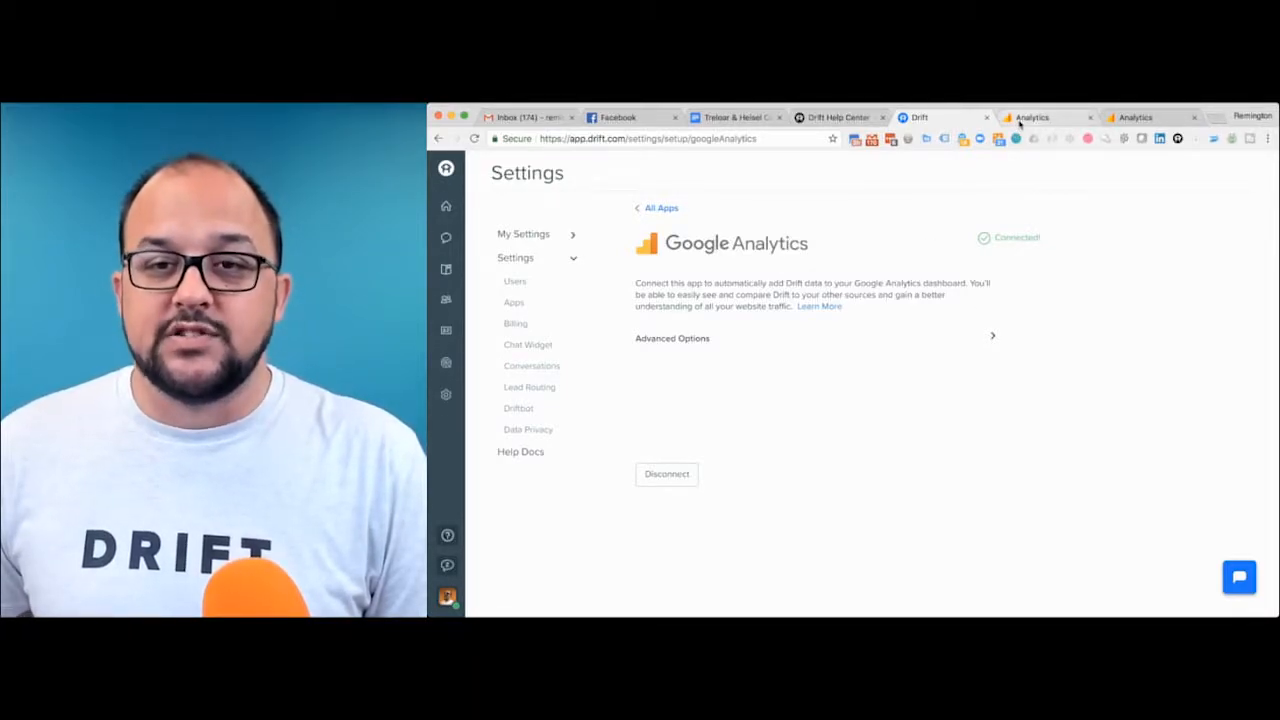
- Switch to the Google Analytics browser tab showing the Drift event actions
{"action": "left_click", "coordinate": [1045, 117]}
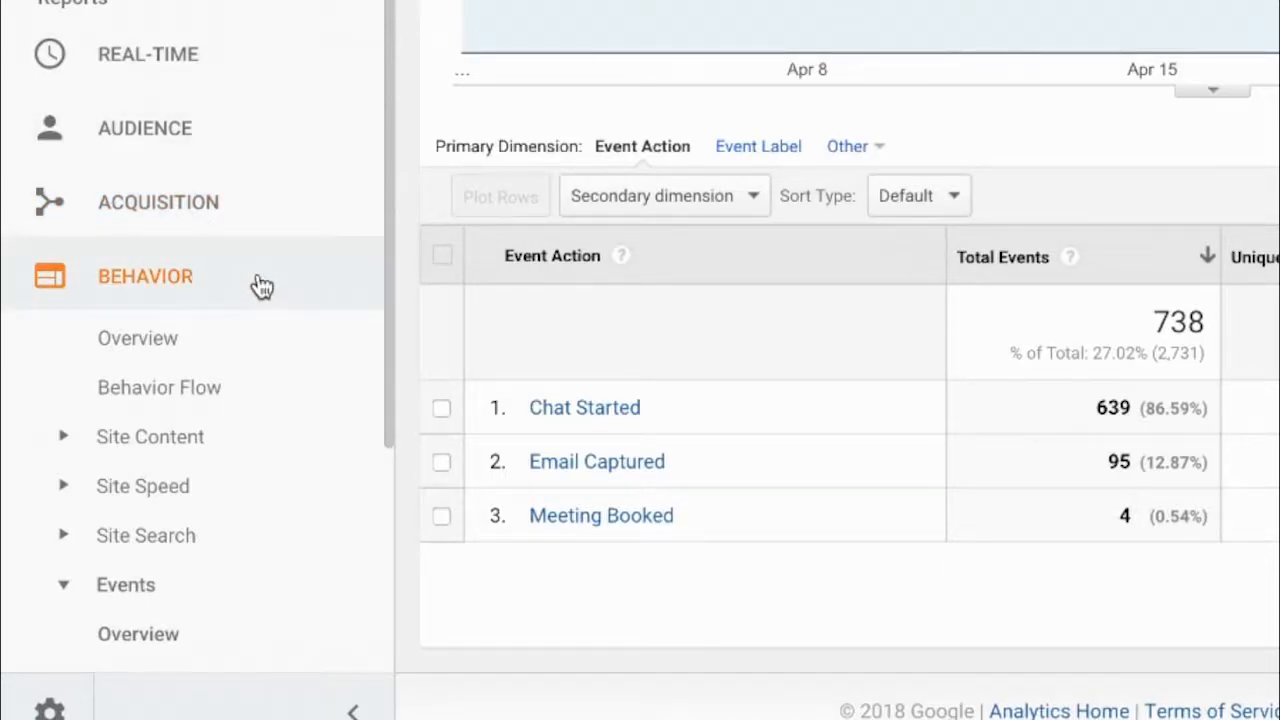
{"action": "mouse_move", "coordinate": [220, 280]}
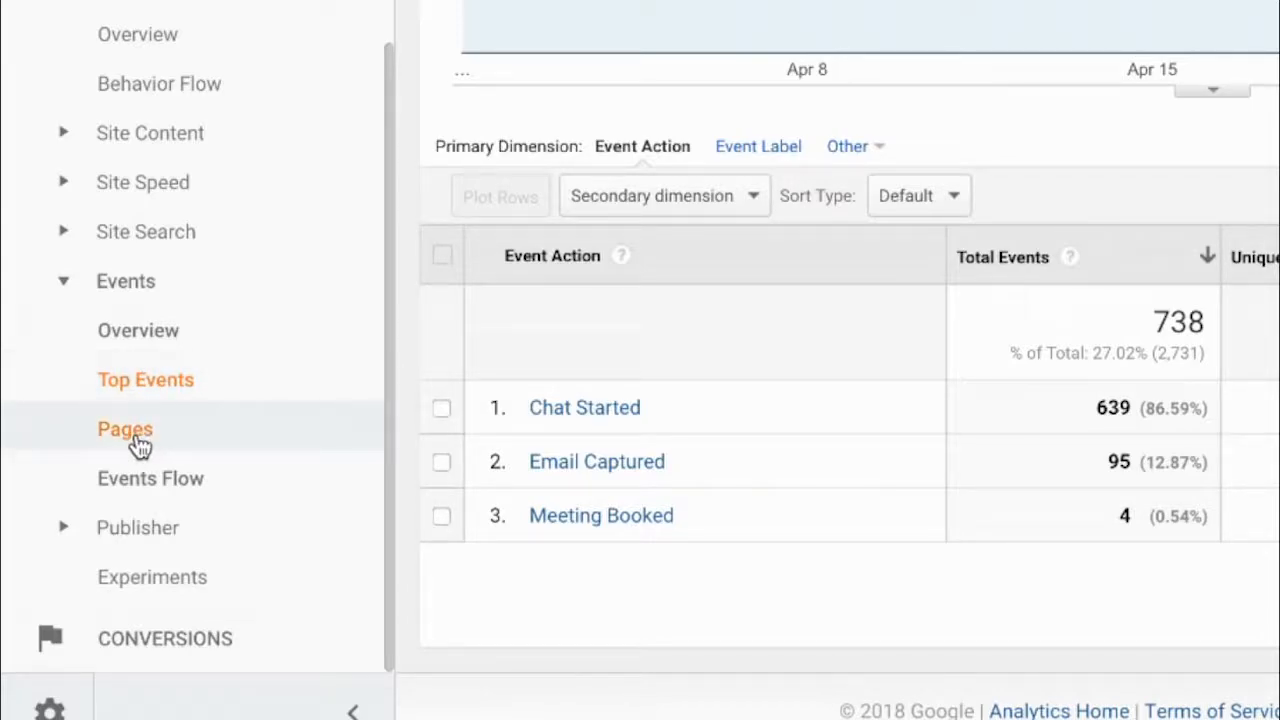
{"action": "mouse_move", "coordinate": [670, 410]}
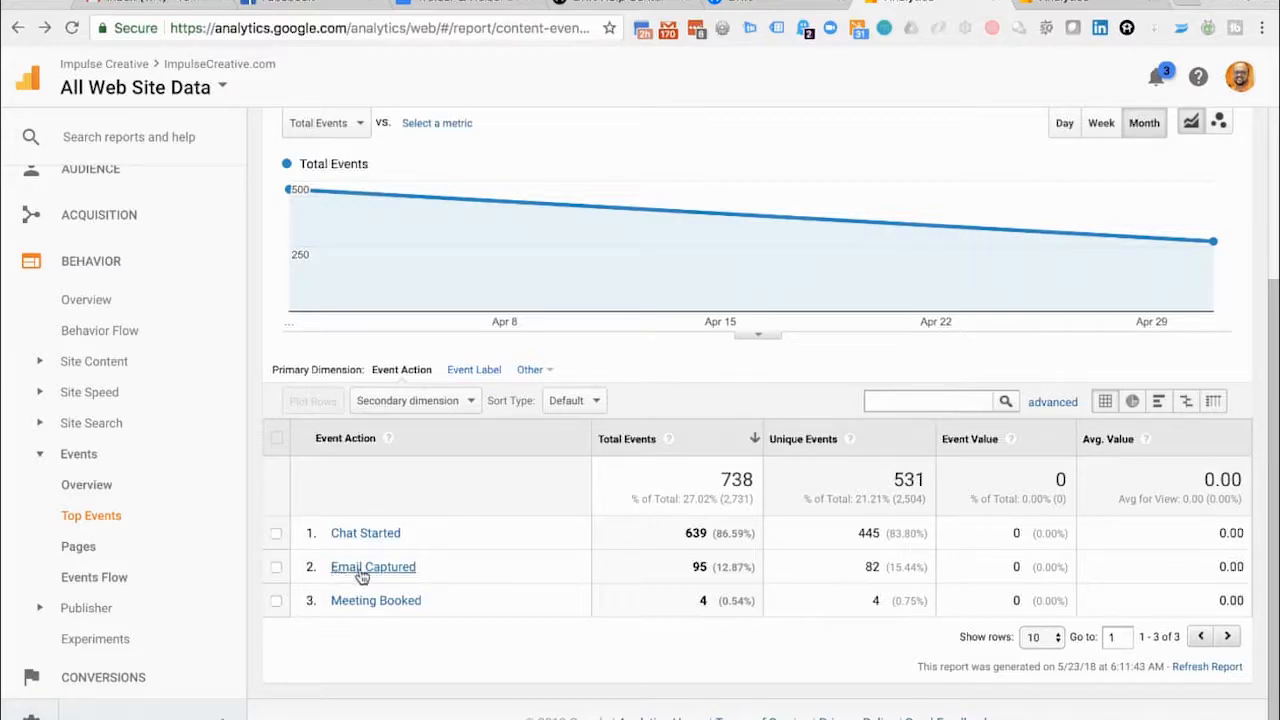
{"action": "mouse_move", "coordinate": [434, 602]}
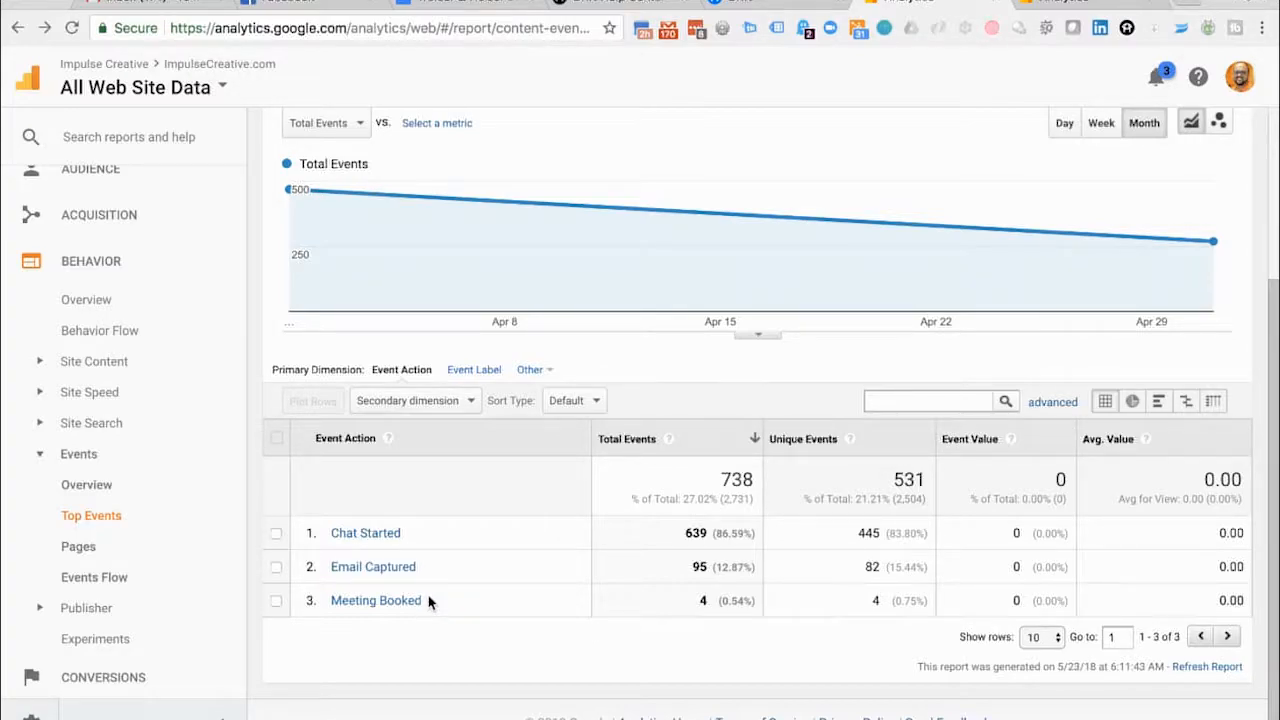
{"action": "mouse_move", "coordinate": [440, 598]}
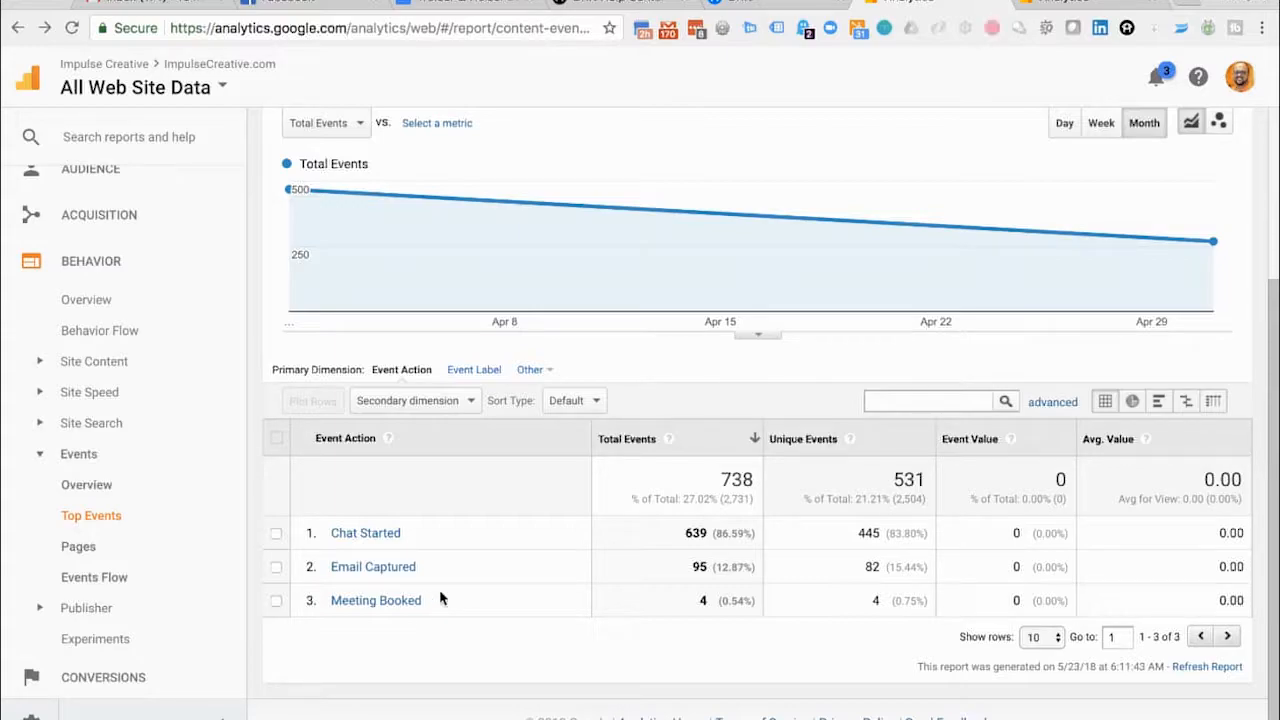
{"action": "mouse_move", "coordinate": [474, 602]}
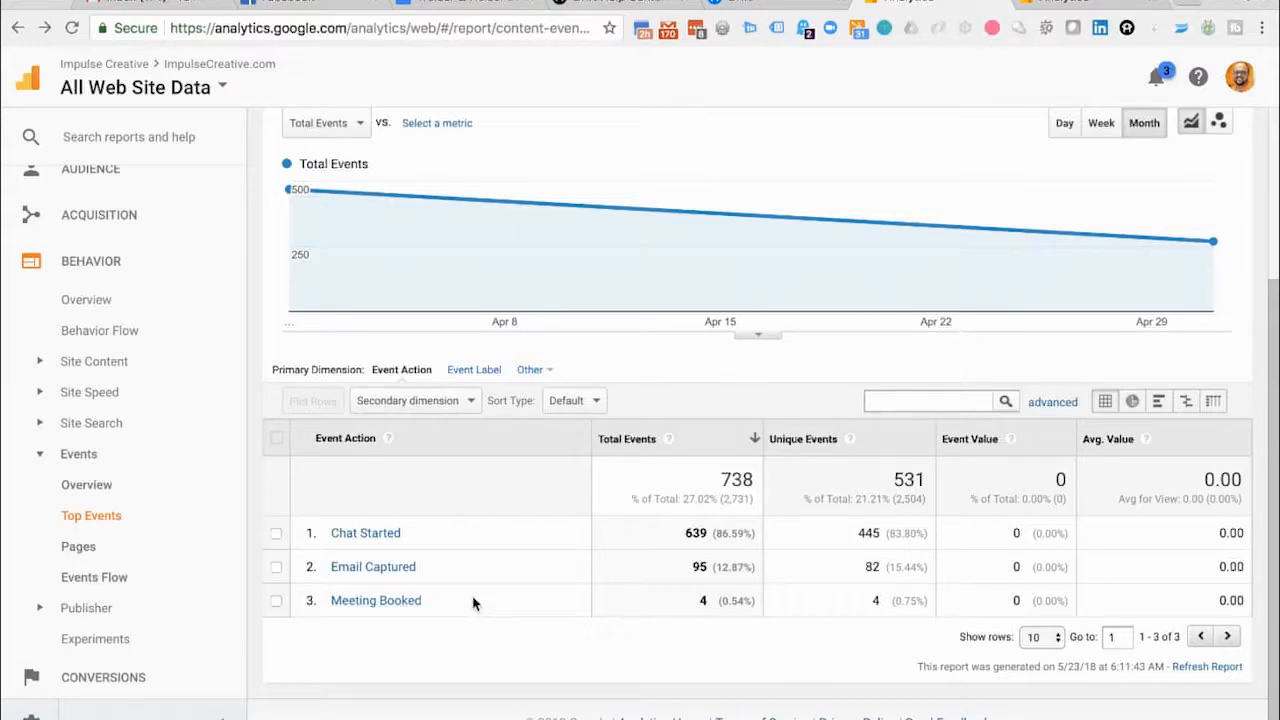
{"action": "mouse_move", "coordinate": [428, 608]}
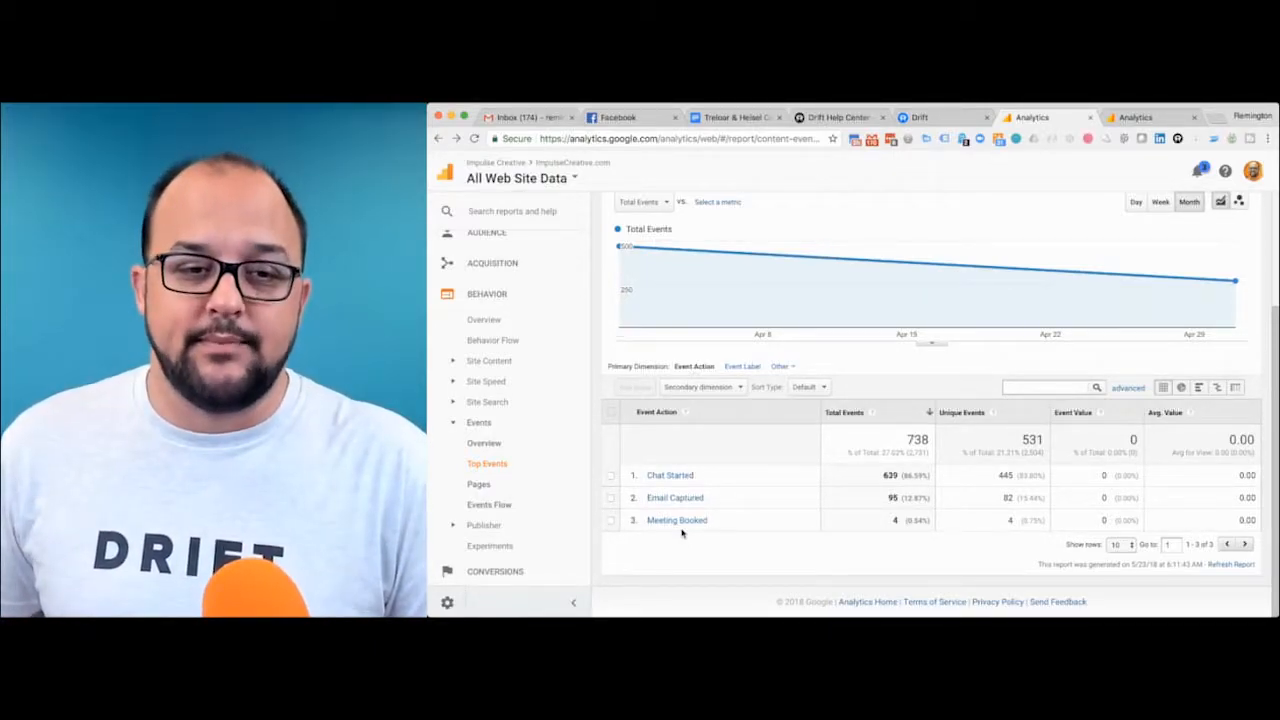
- Go from Events Overview to Top Events and drill into the Drift Widget category
{"action": "left_click", "coordinate": [483, 443]}
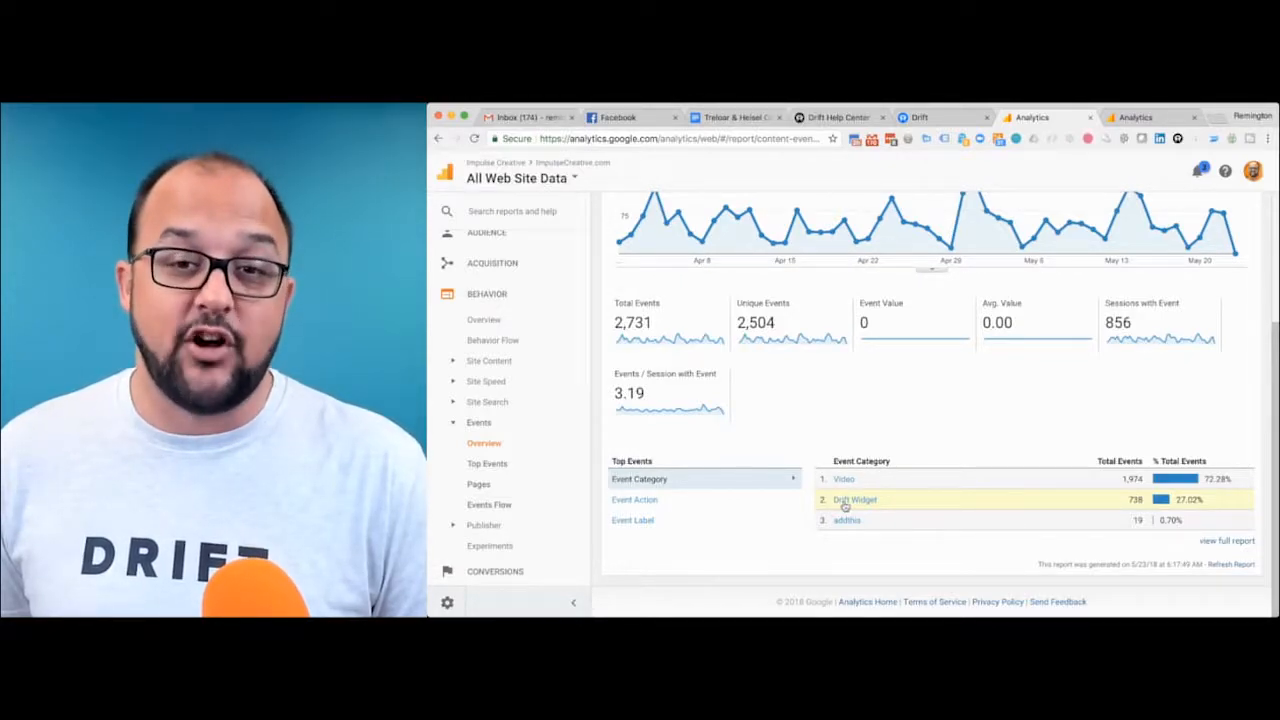
{"action": "left_click", "coordinate": [487, 463]}
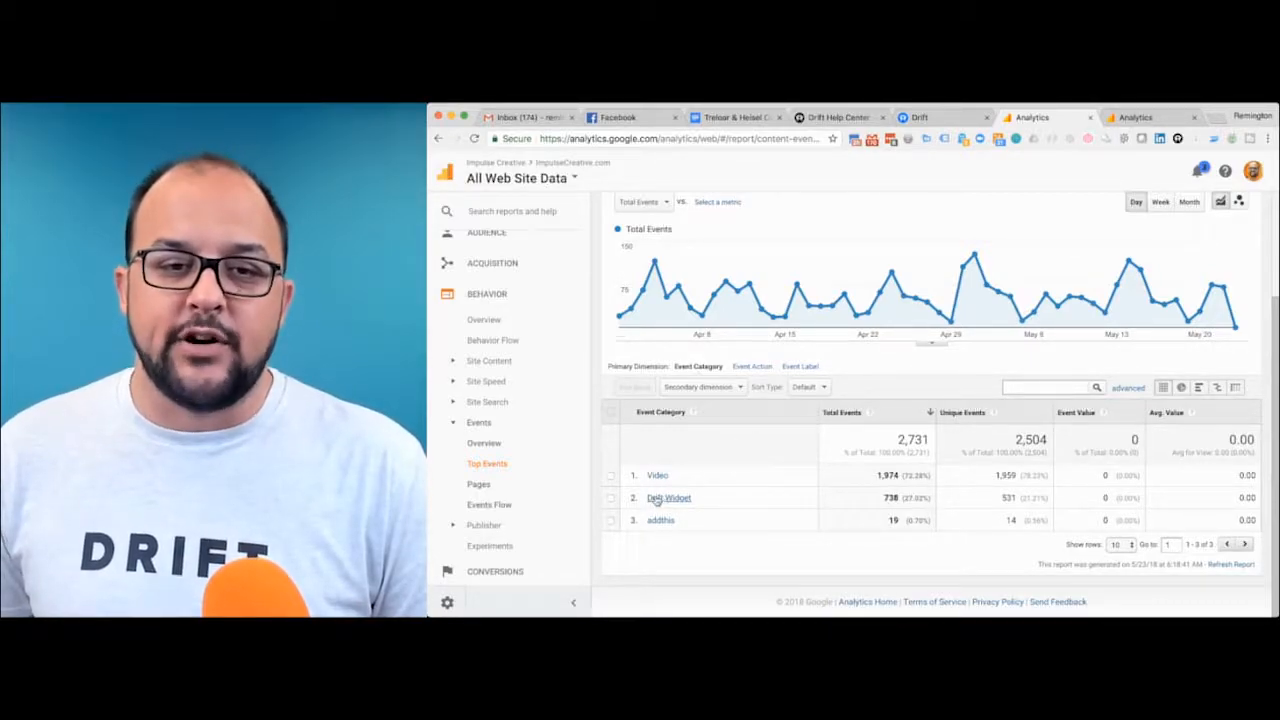
{"action": "left_click", "coordinate": [668, 497]}
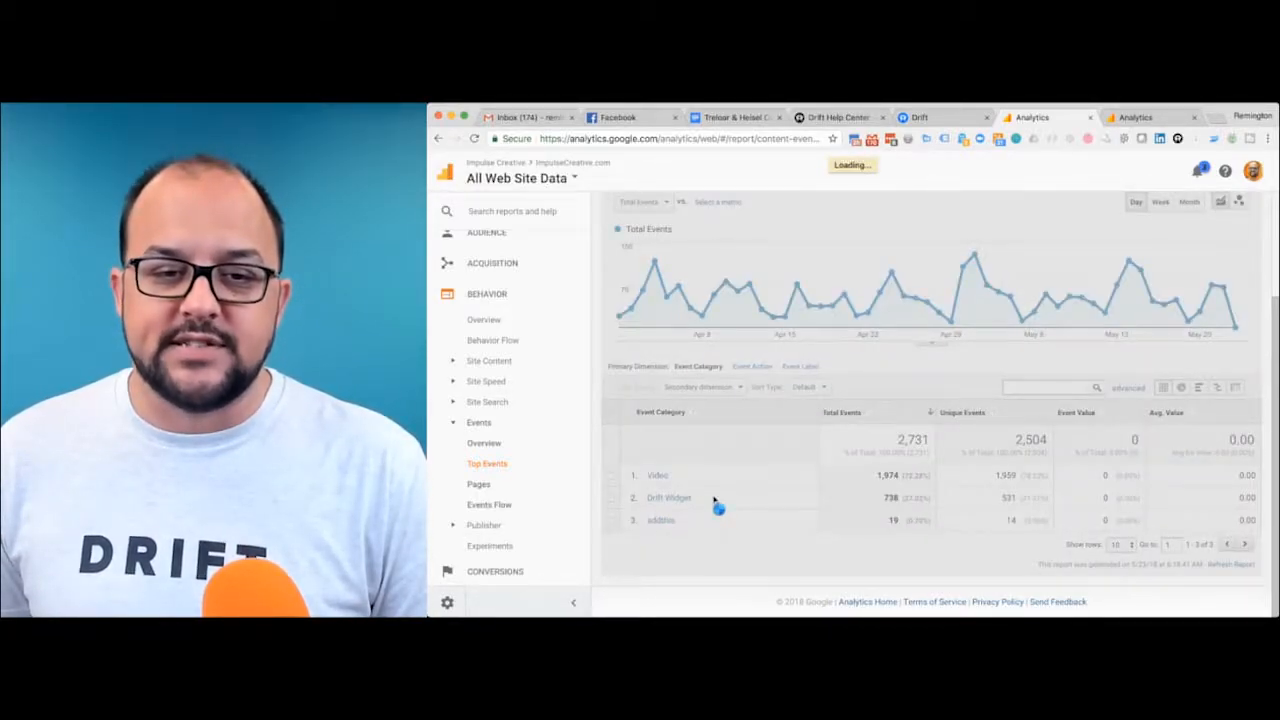
- Add Source / Medium as the secondary dimension and highlight the hubspot.com / referral row
{"action": "left_click", "coordinate": [669, 497]}
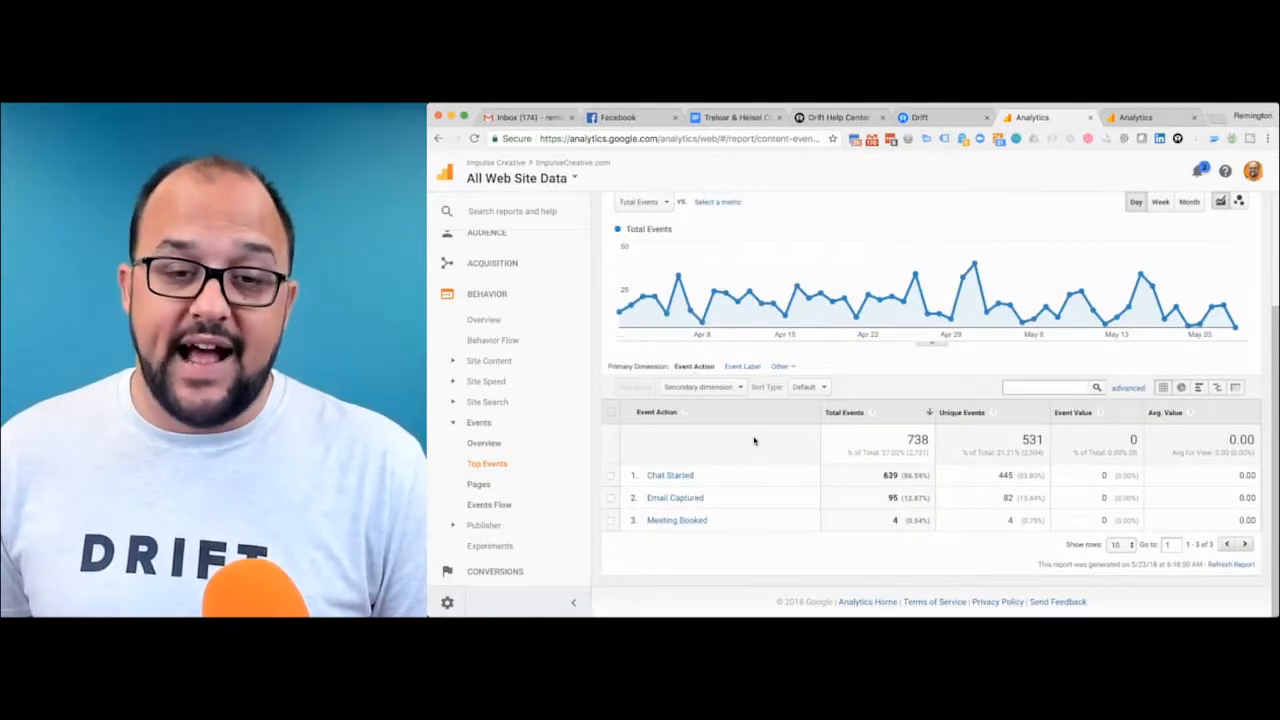
{"action": "left_click", "coordinate": [700, 387]}
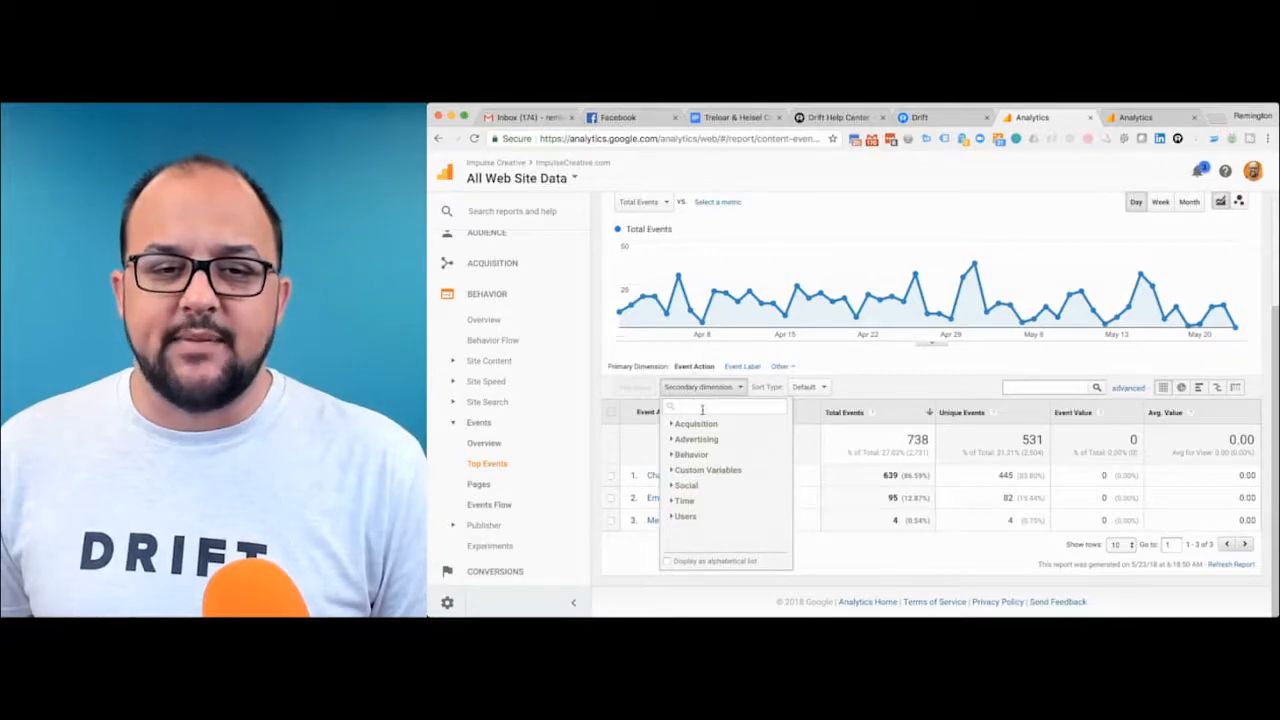
{"action": "left_click", "coordinate": [696, 423]}
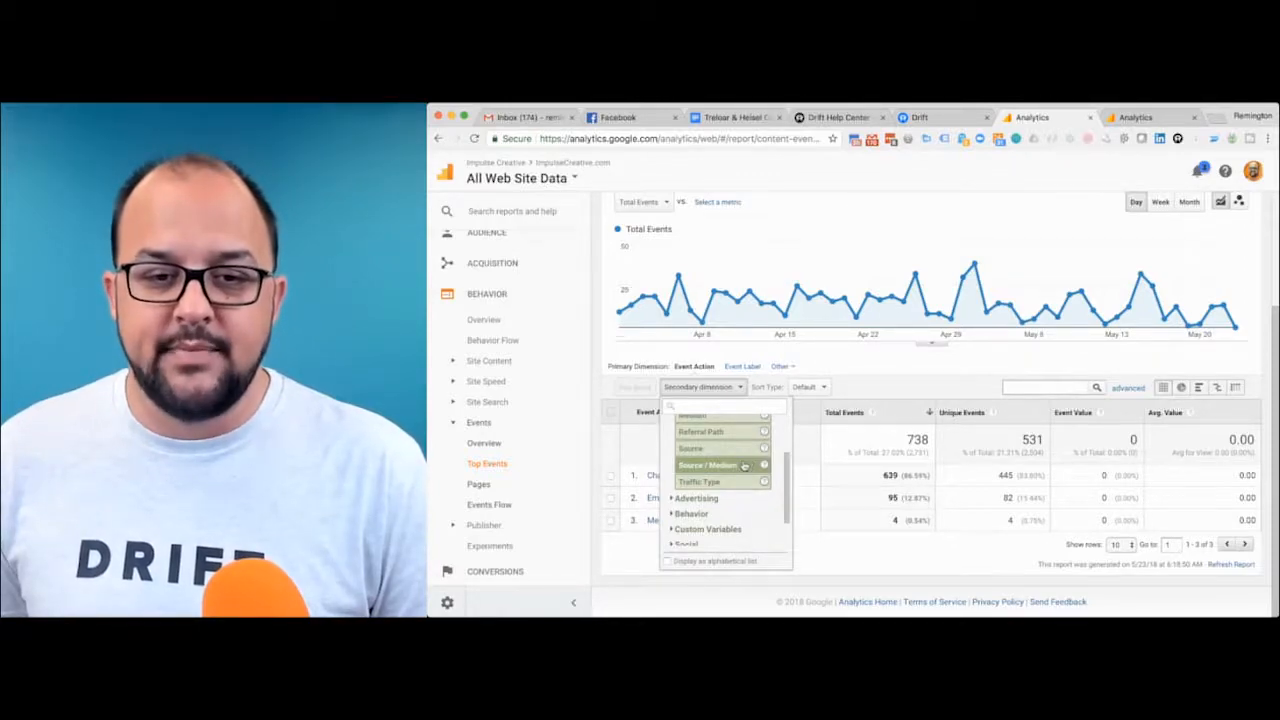
{"action": "left_click", "coordinate": [706, 465]}
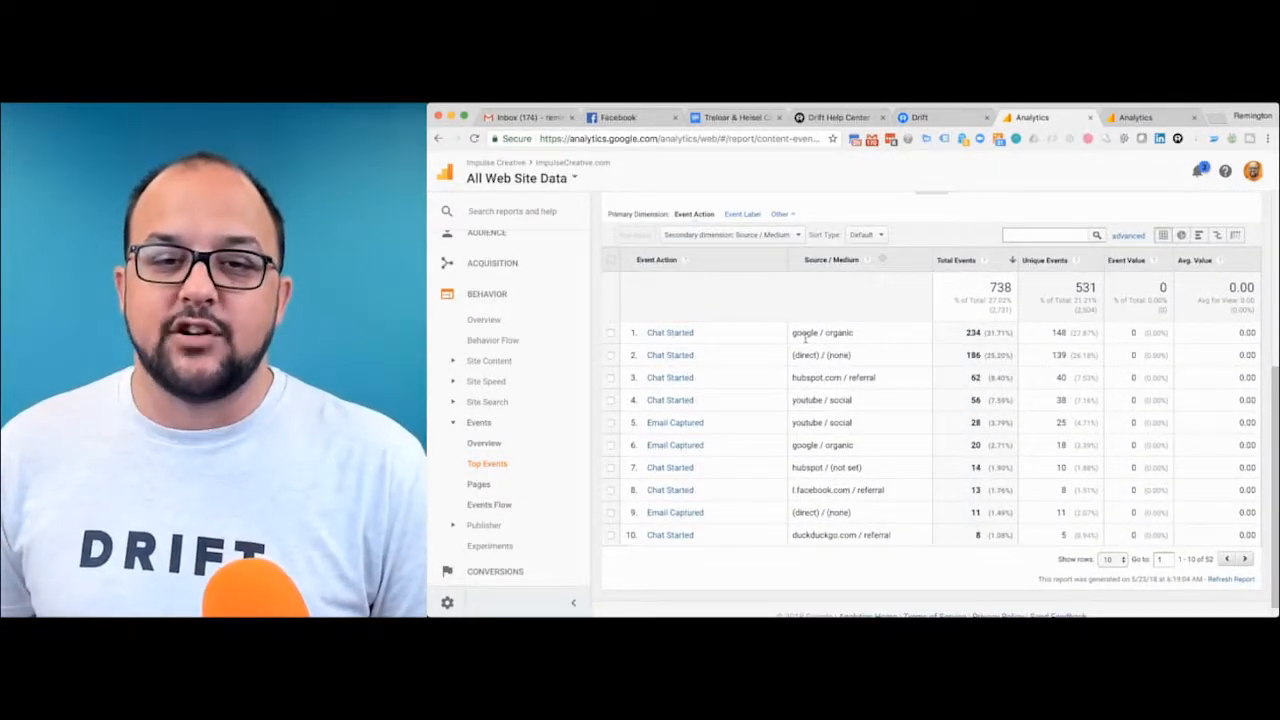
{"action": "double_click", "coordinate": [820, 332]}
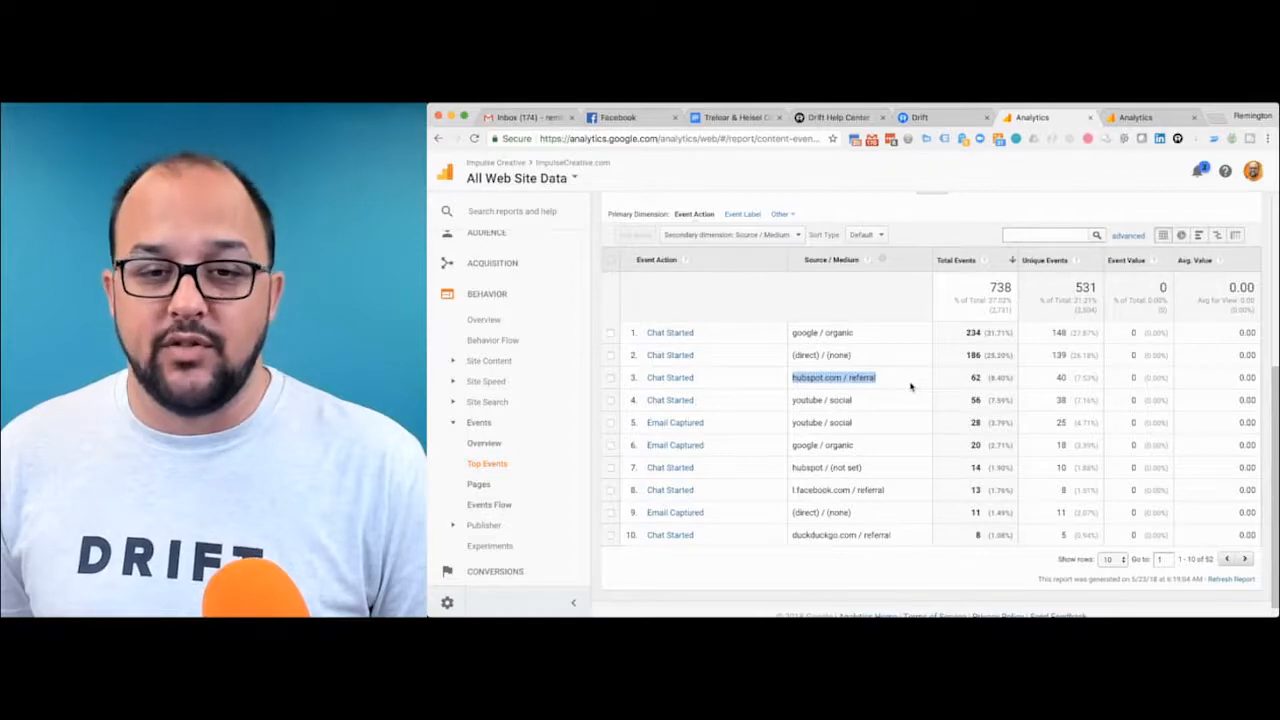
{"action": "mouse_move", "coordinate": [793, 403]}
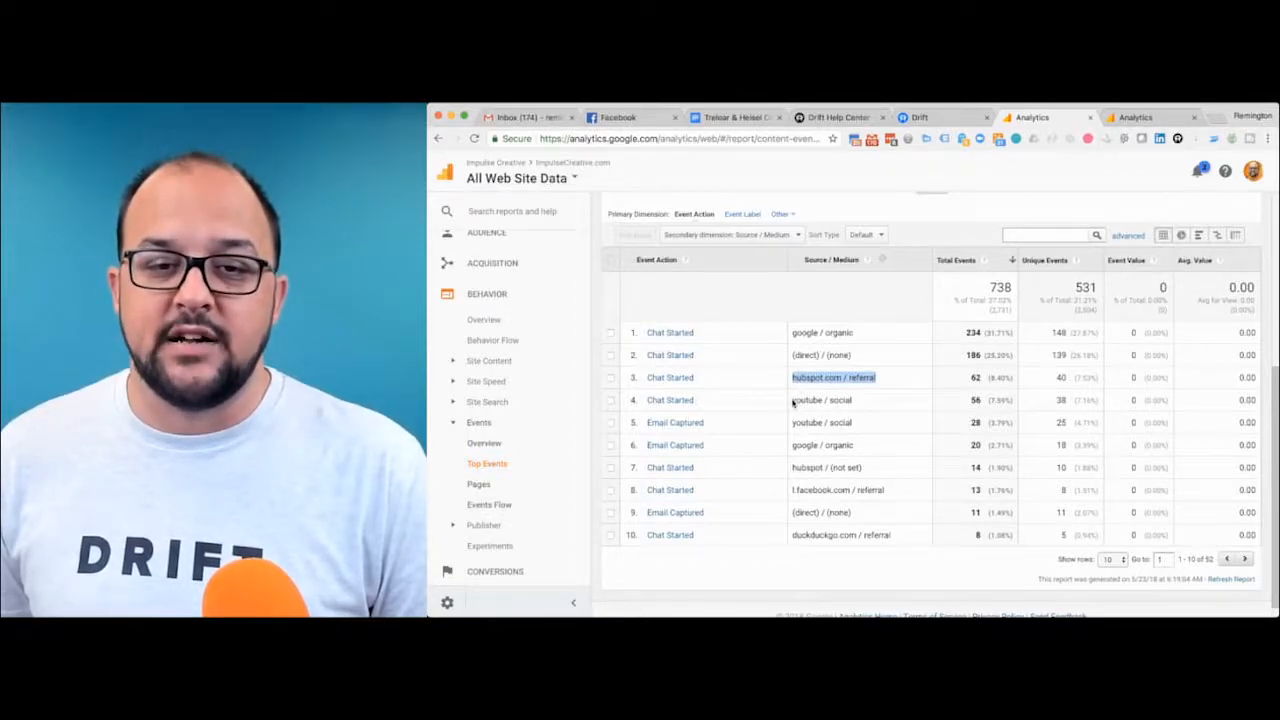